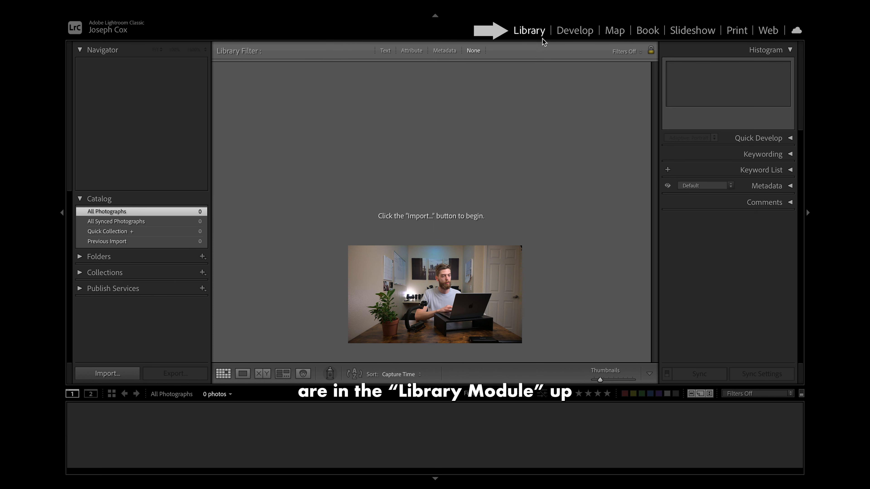
mouse_move(516, 32)
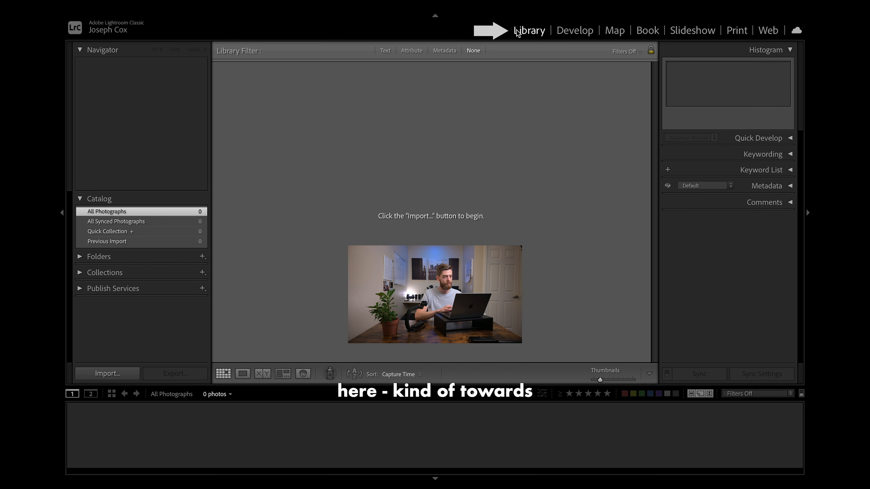
mouse_move(536, 37)
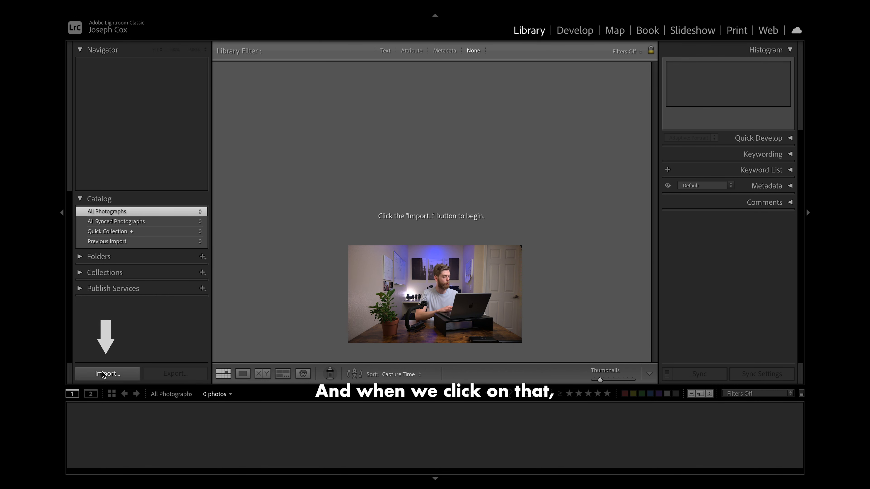
Step: Bring up the Import window and collapse the source tree to just Macintosh HD
click(106, 373)
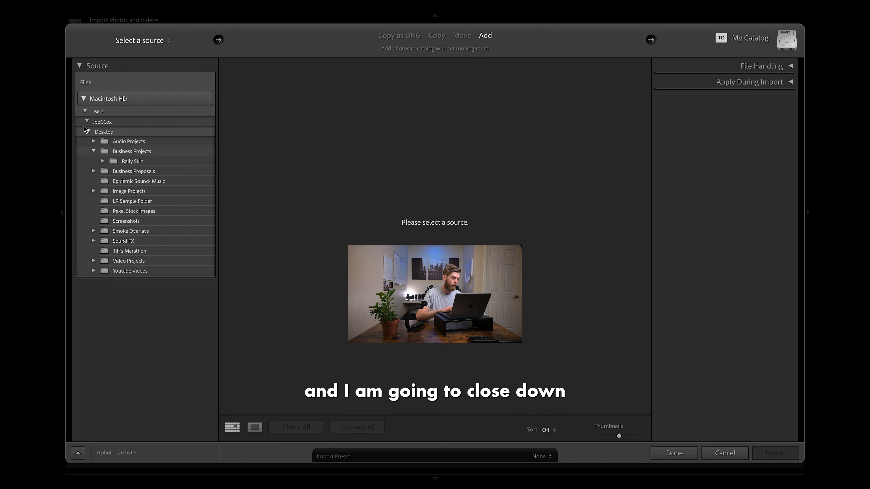
click(84, 99)
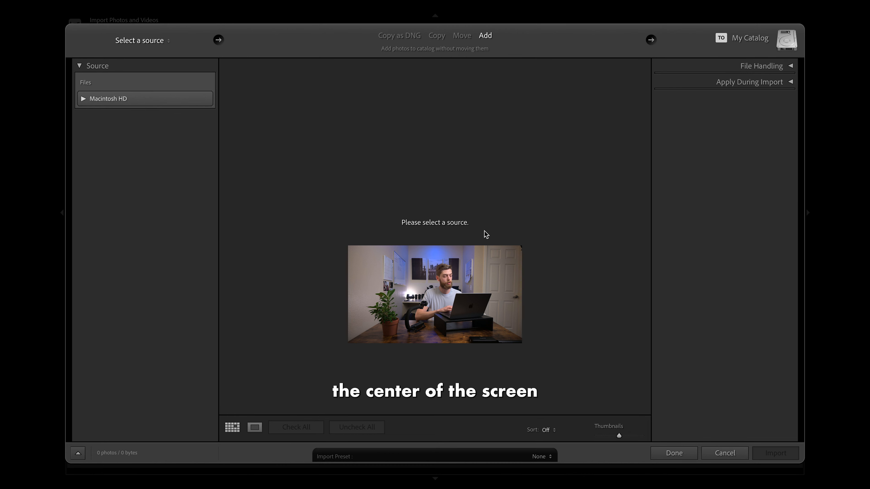
mouse_move(447, 208)
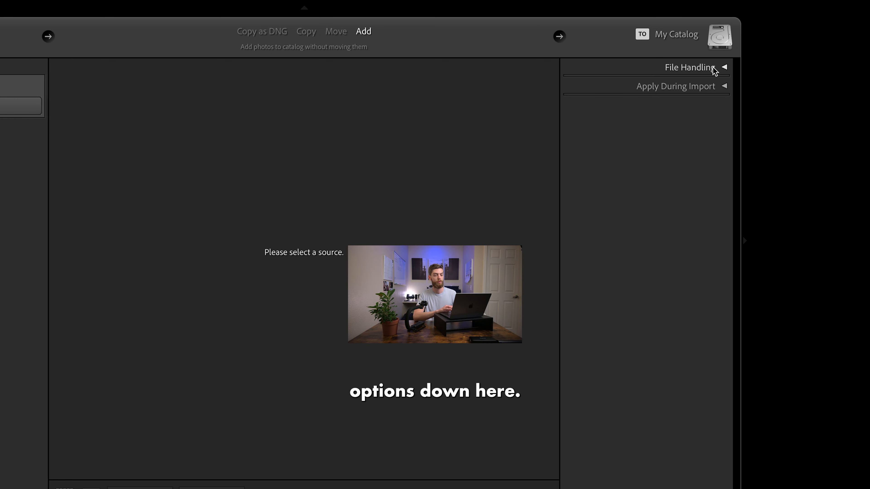
click(689, 67)
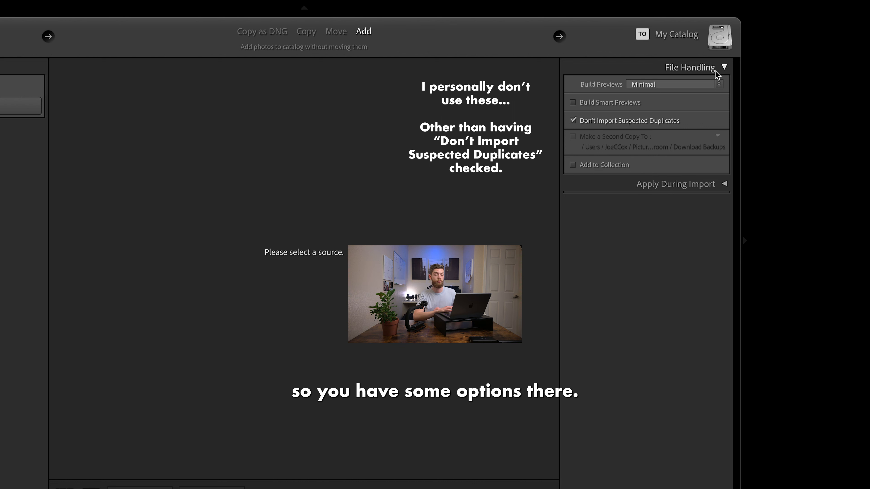
click(690, 67)
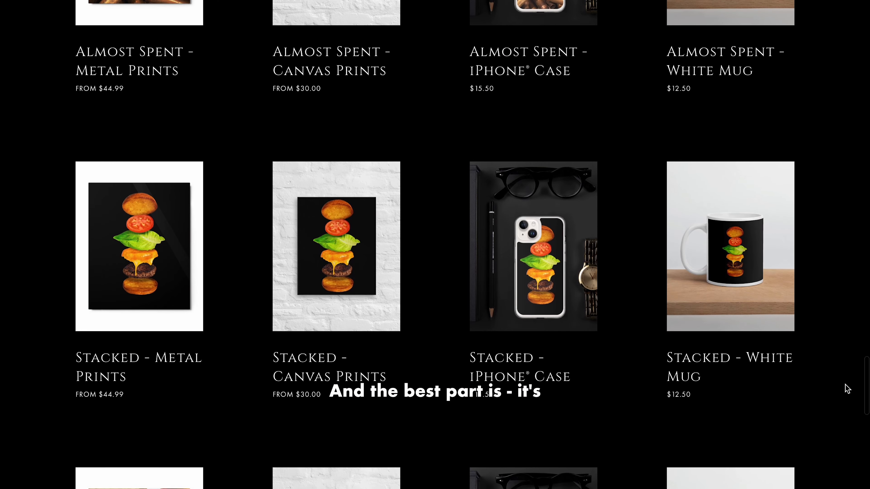
scroll(down, 3)
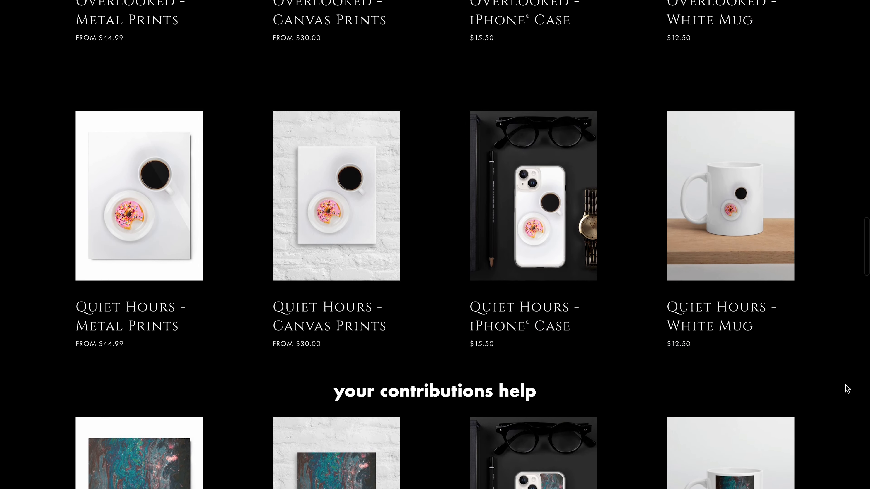
scroll(down, 3)
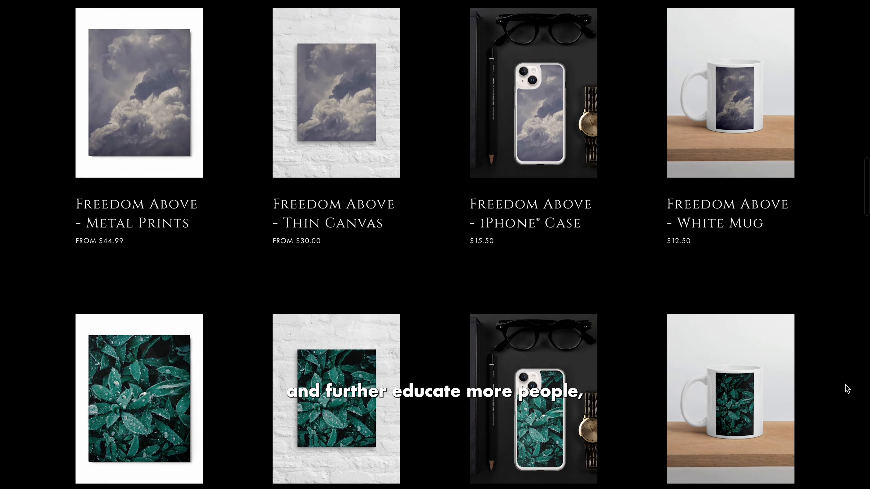
scroll(down, 3)
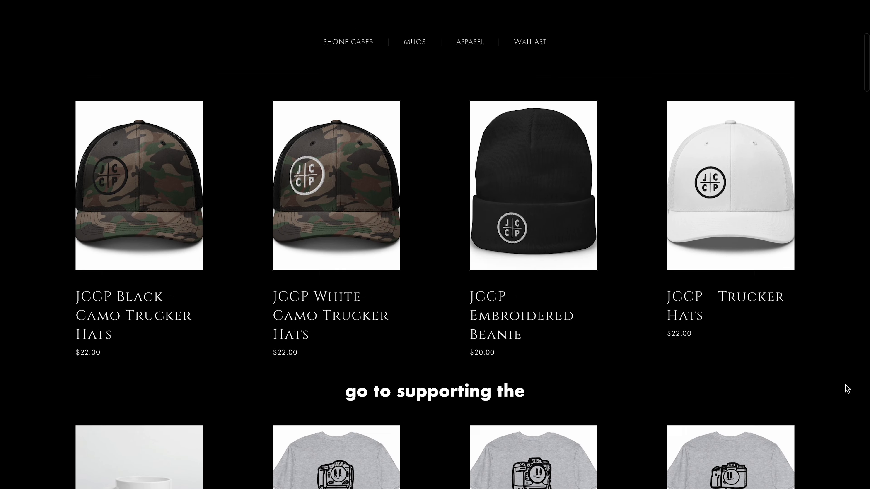
scroll(up, 3)
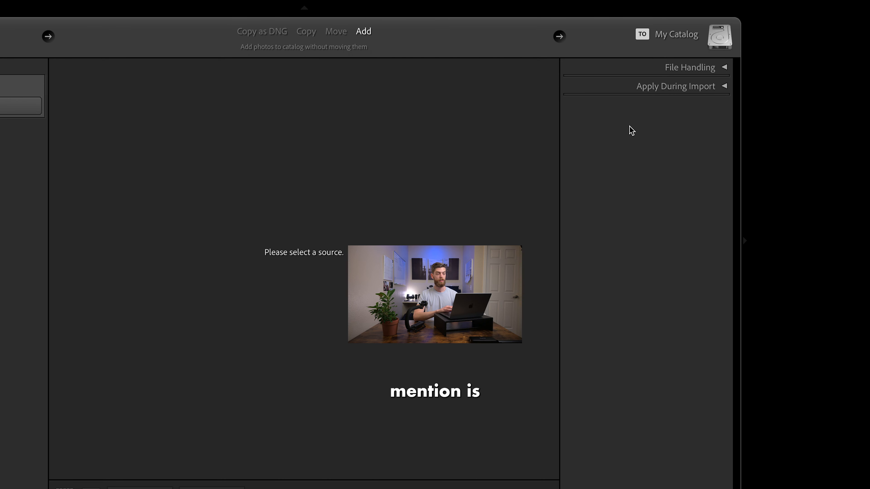
Step: Switch the import method from Copy to Move photos to a new location
click(437, 31)
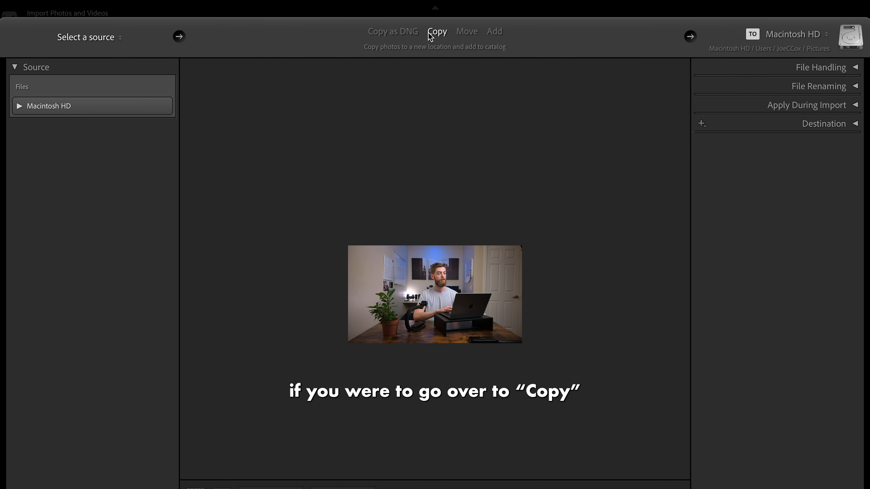
click(467, 32)
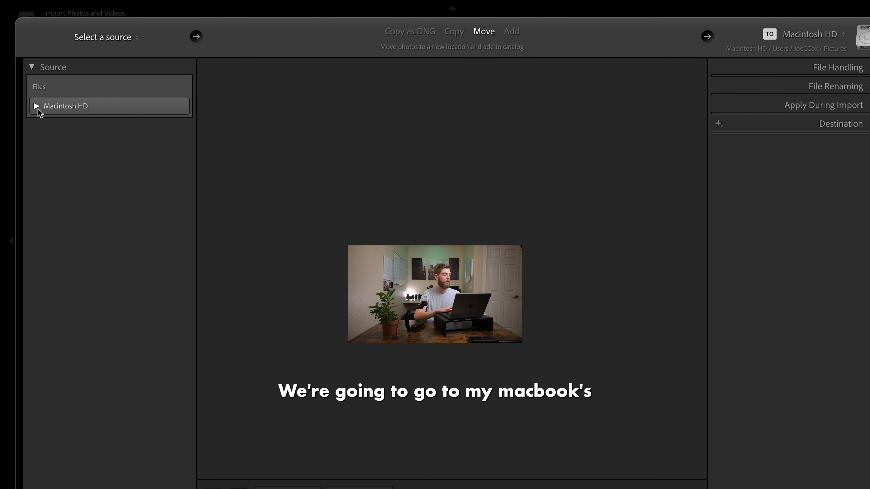
Step: Select Macintosh HD > Users > user > Desktop > LR Sample Folder as the import source
click(36, 106)
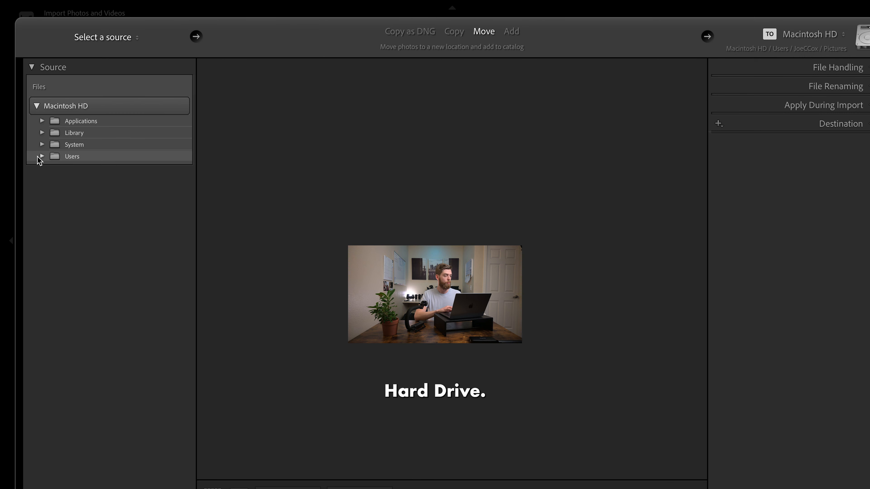
click(42, 157)
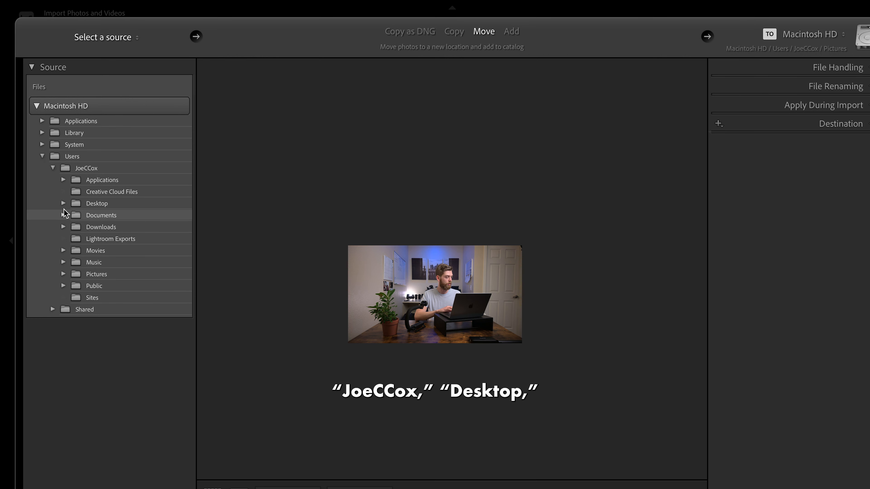
click(63, 203)
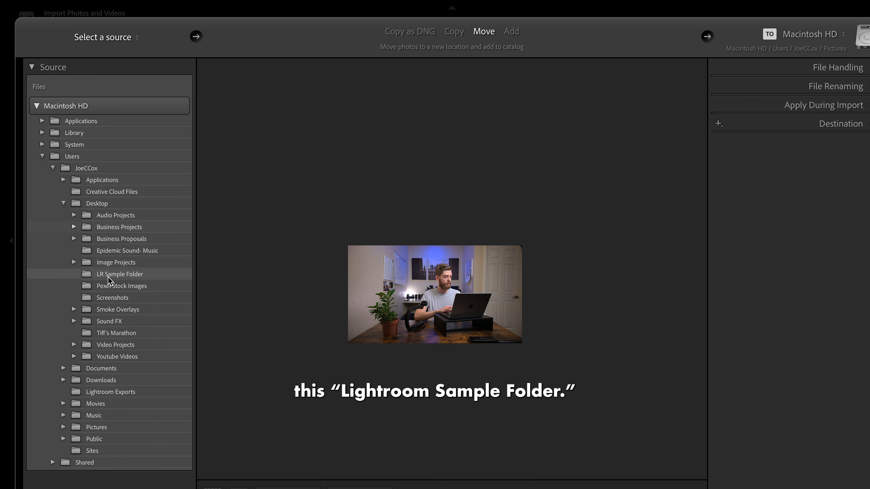
mouse_move(146, 283)
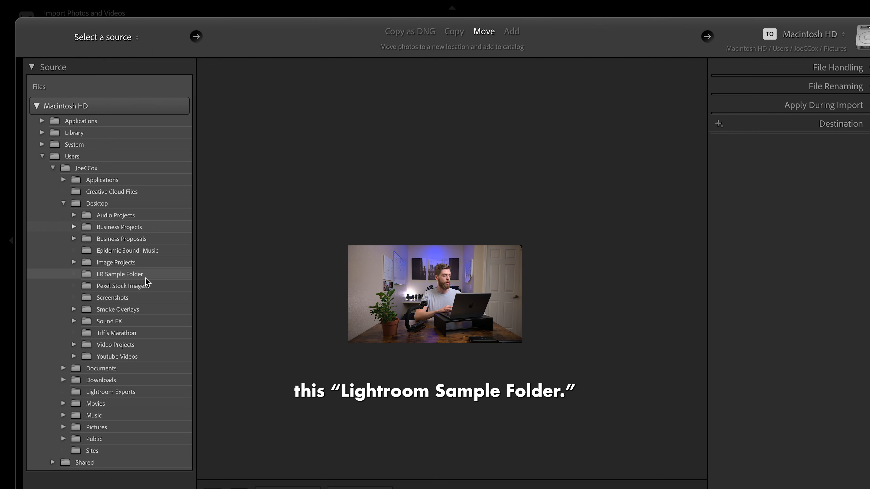
click(119, 273)
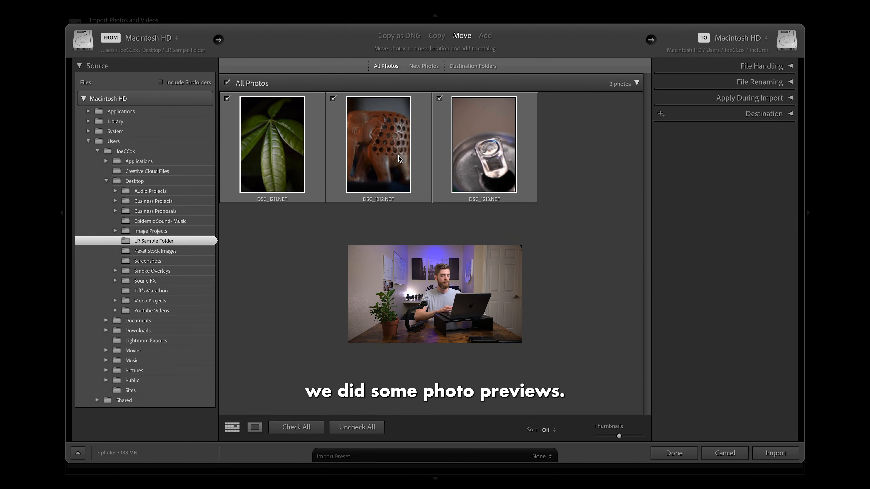
mouse_move(388, 211)
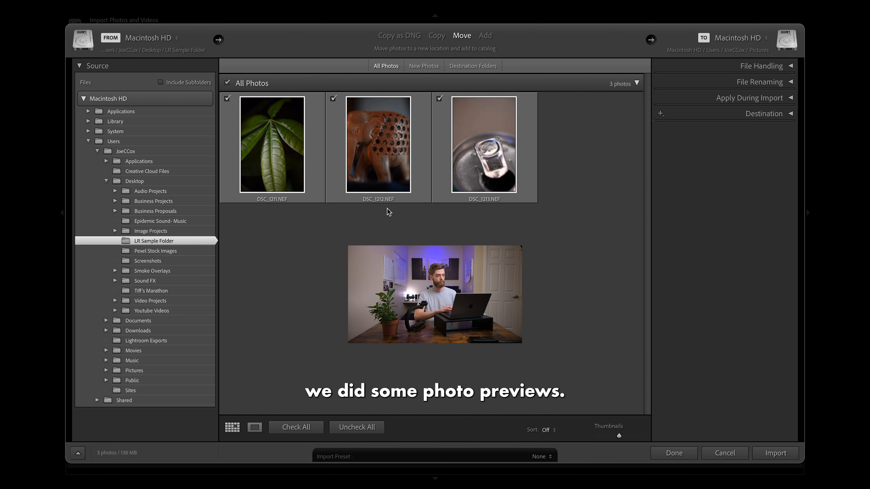
mouse_move(294, 163)
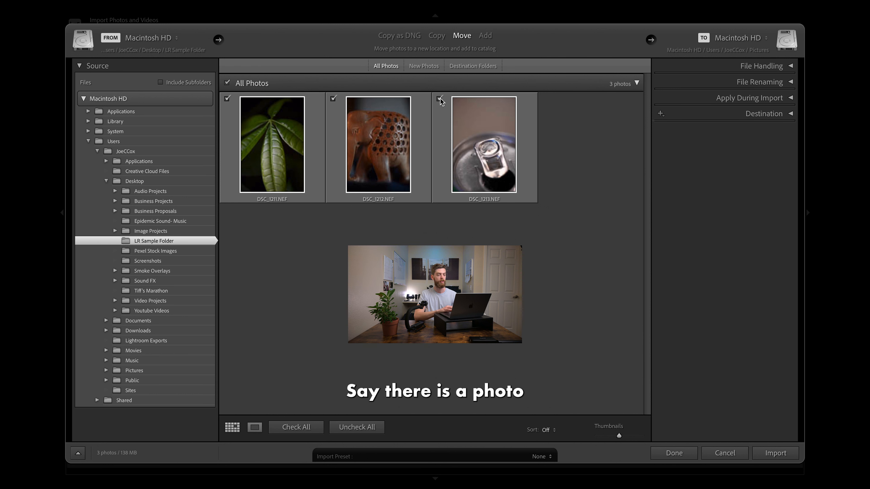
click(440, 98)
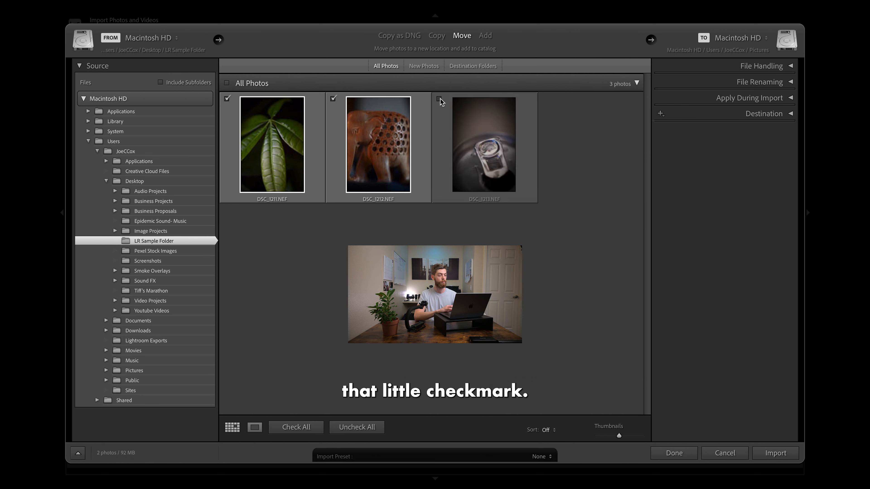
click(440, 98)
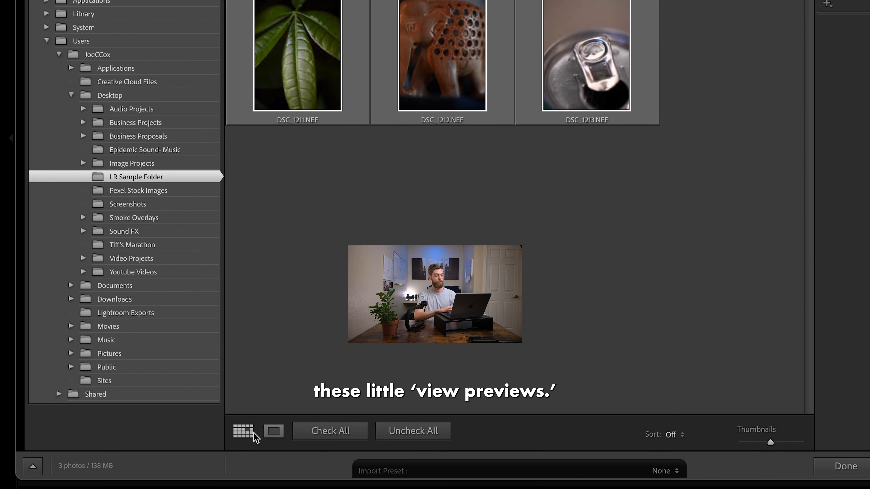
mouse_move(243, 430)
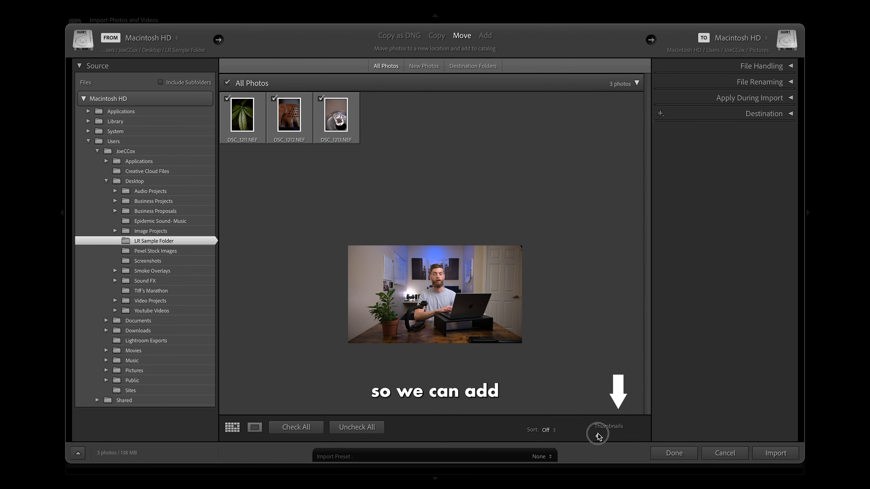
drag(598, 433, 639, 432)
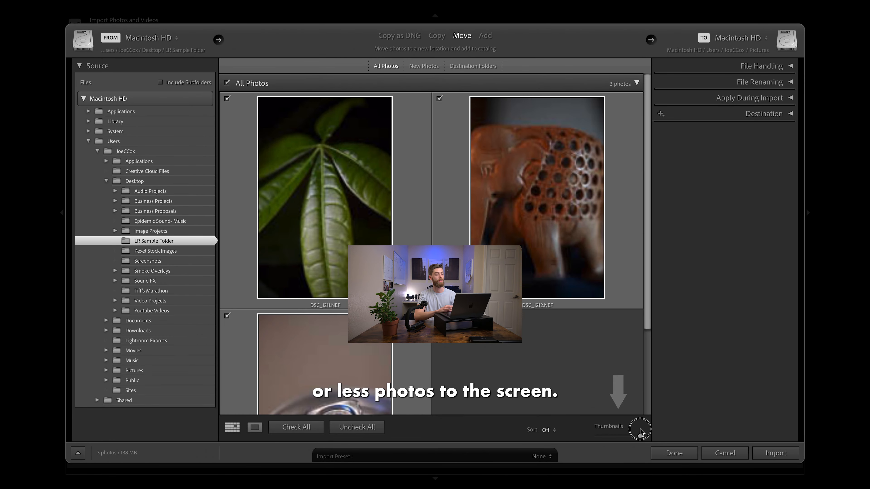
drag(639, 430, 615, 430)
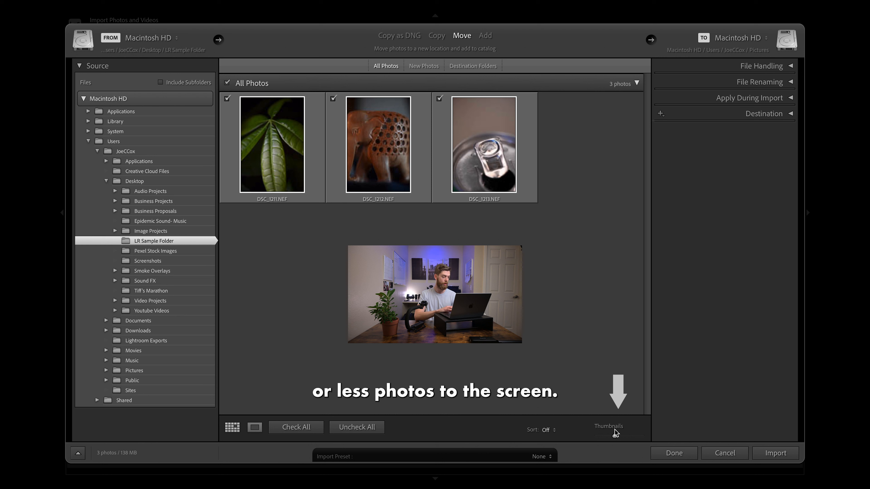
click(255, 427)
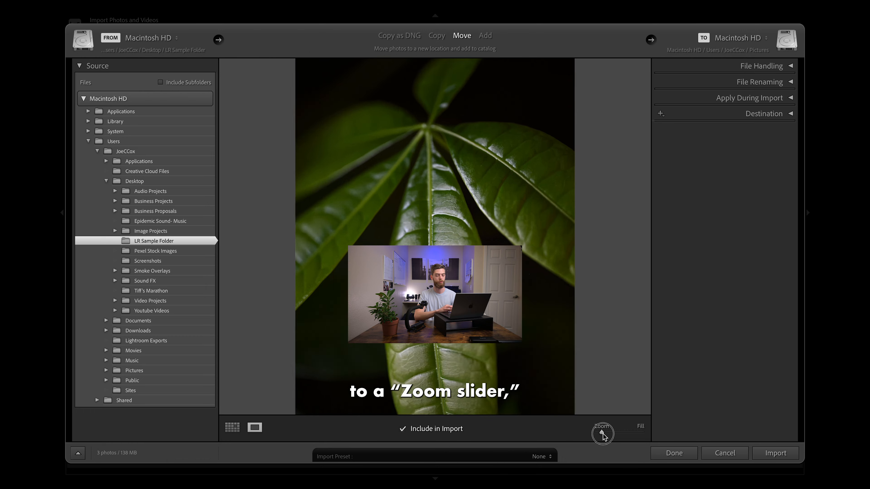
drag(604, 434, 633, 434)
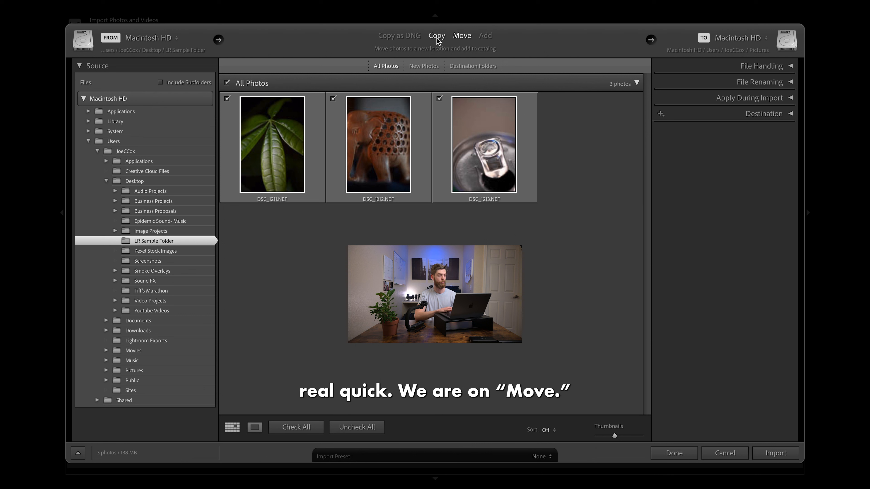
Step: Set the method to Add and import the three checked photos into the catalog
click(484, 35)
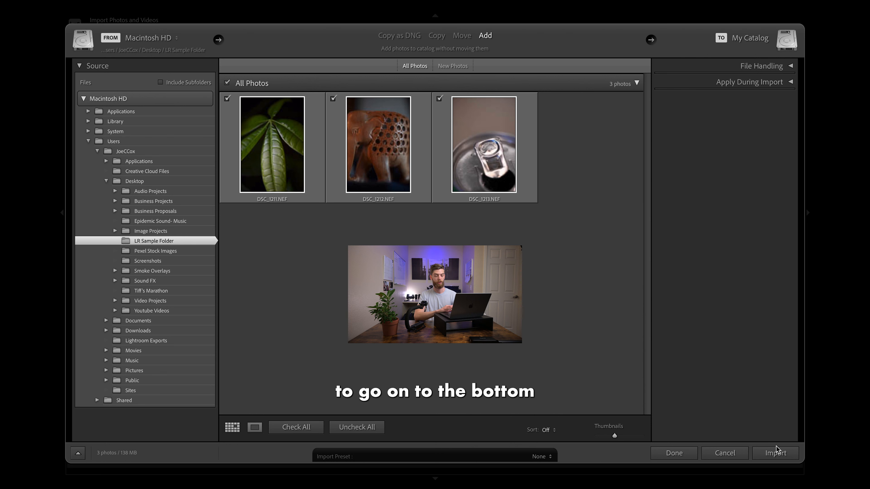
click(774, 453)
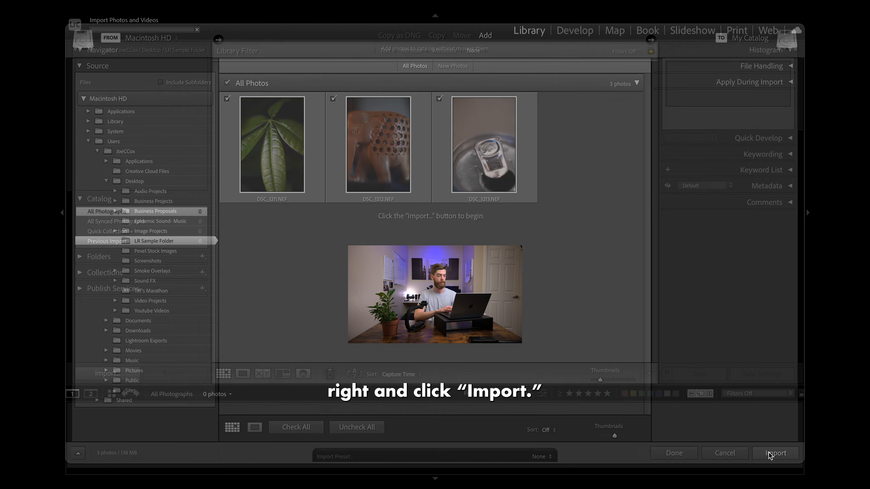
click(775, 453)
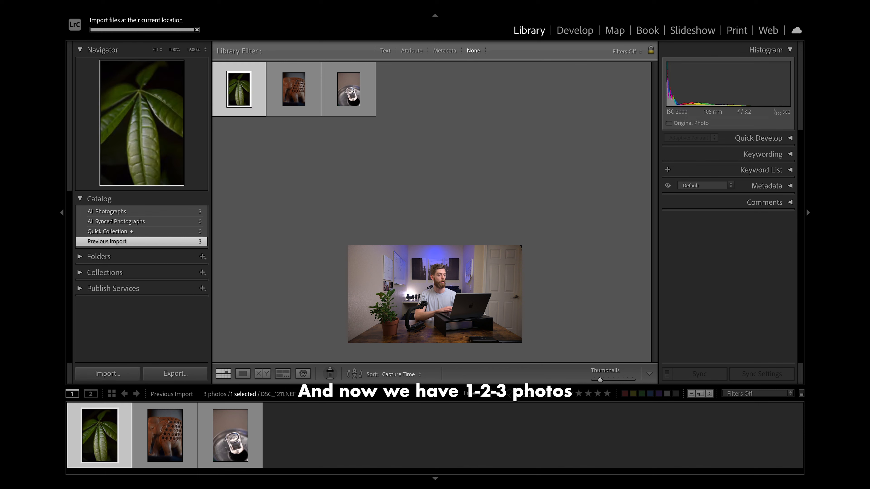